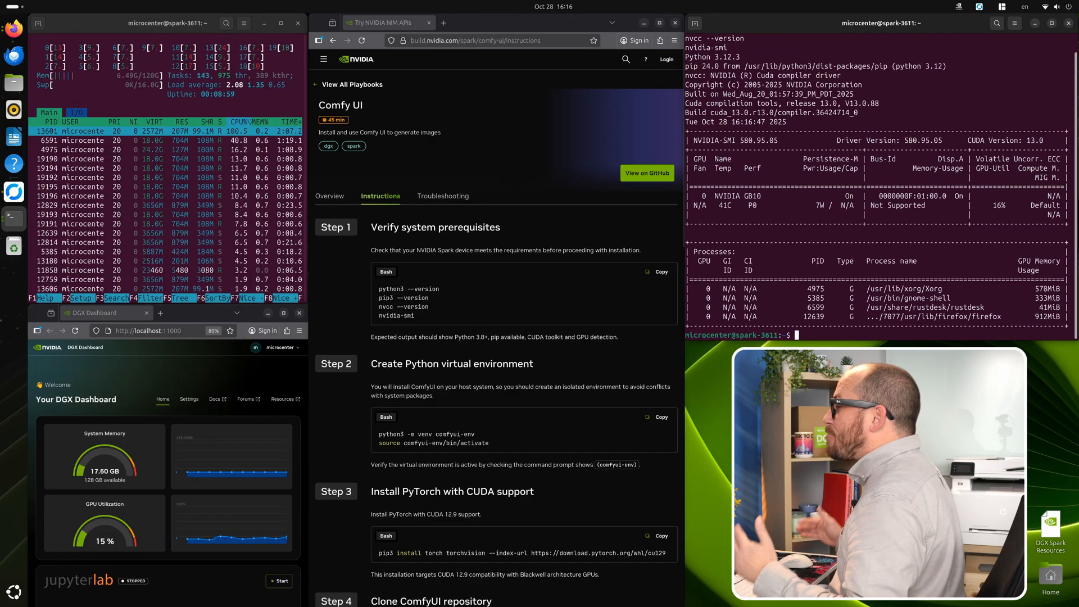
Paste the commands creating and activating the comfyui-env virtual environment
scroll(down, 3)
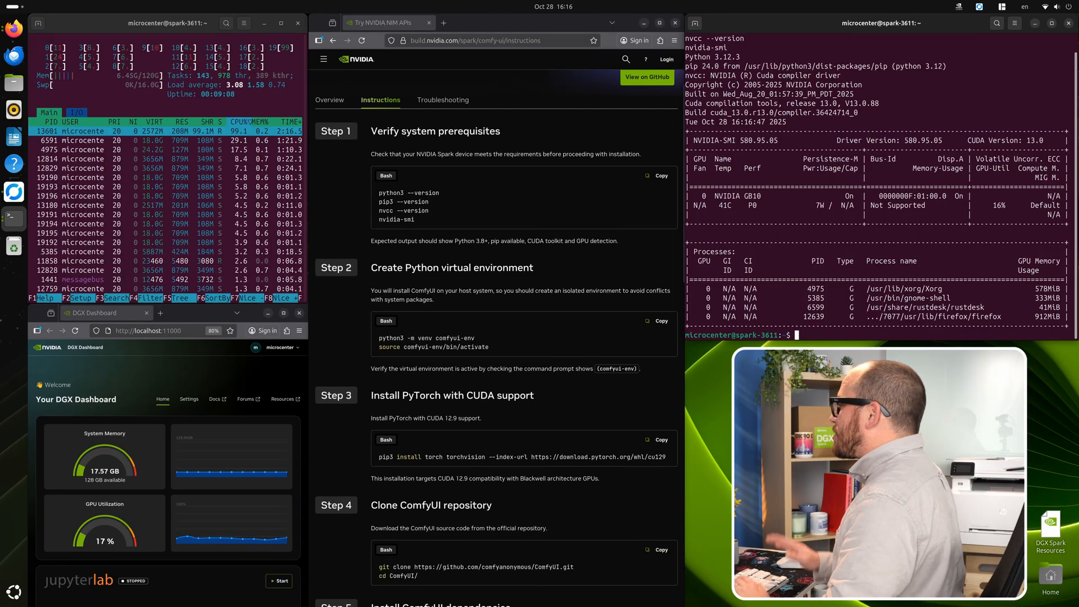
right_click(868, 193)
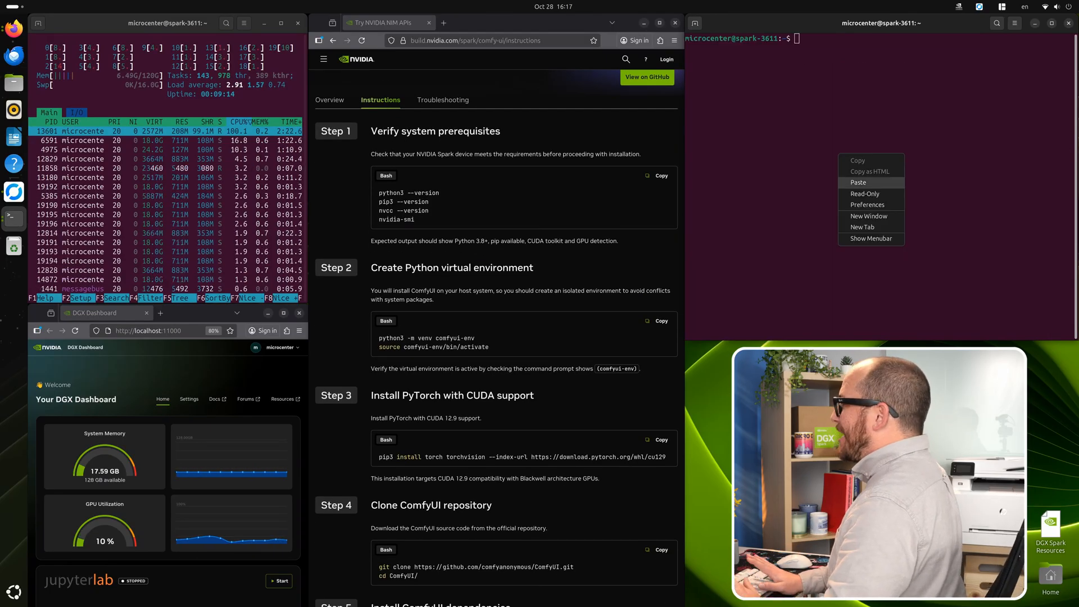
click(858, 182)
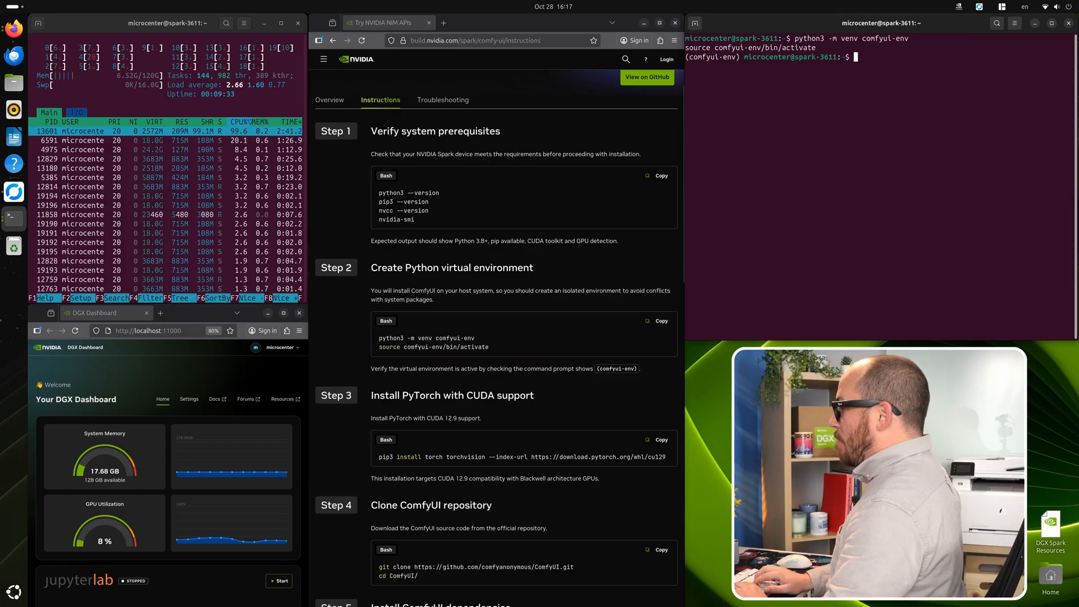
Run pip3 install torch torchvision from the CUDA 12.9 (cu129) wheel index
click(657, 439)
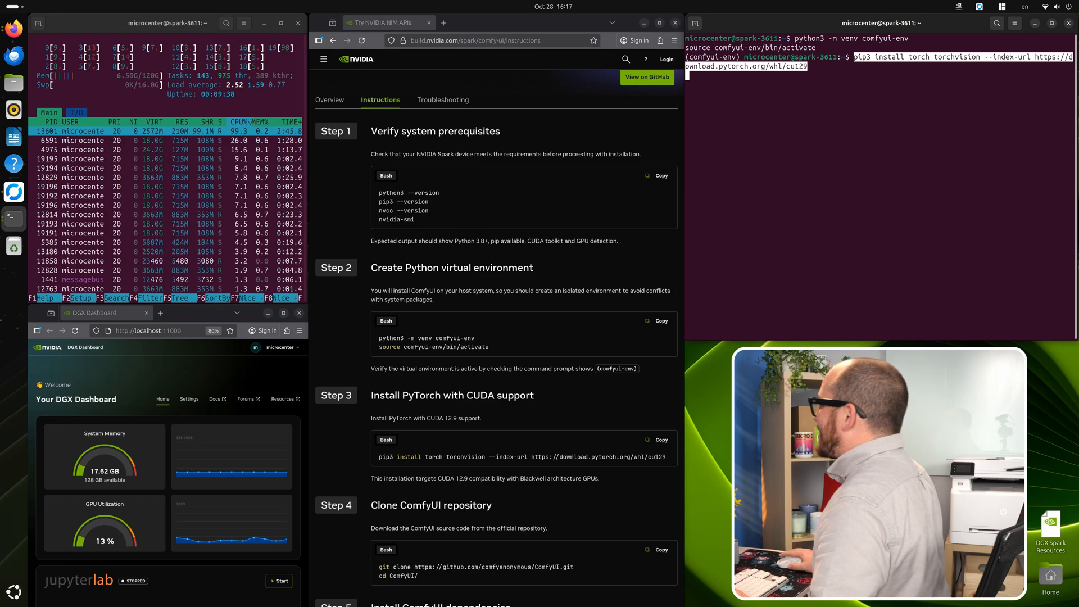
key(Return)
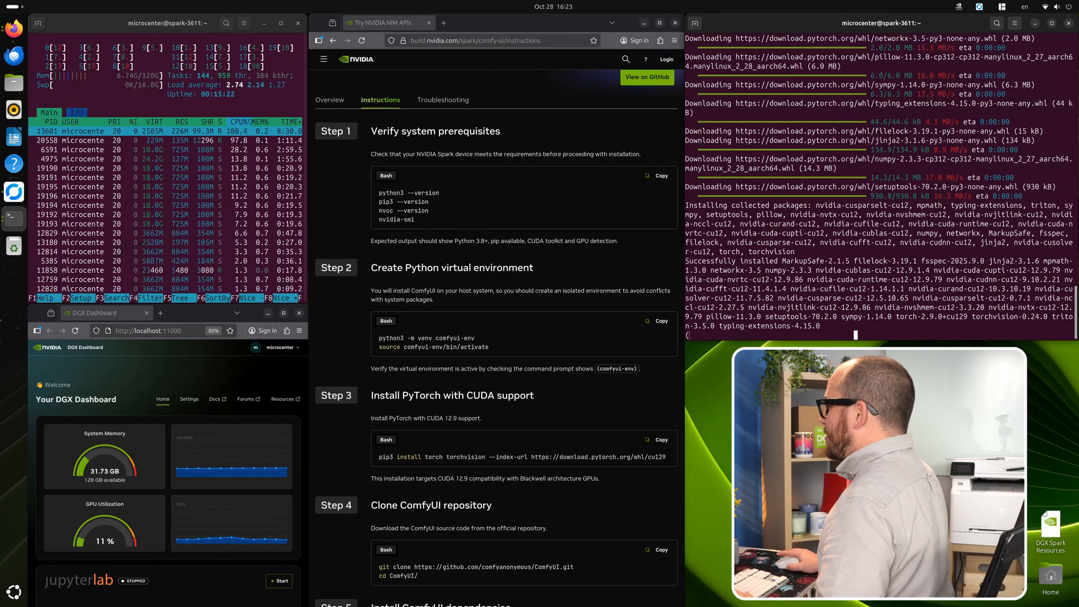
Paste 'git clone' of the ComfyUI repository and 'cd ComfyUI/' into the terminal
click(659, 165)
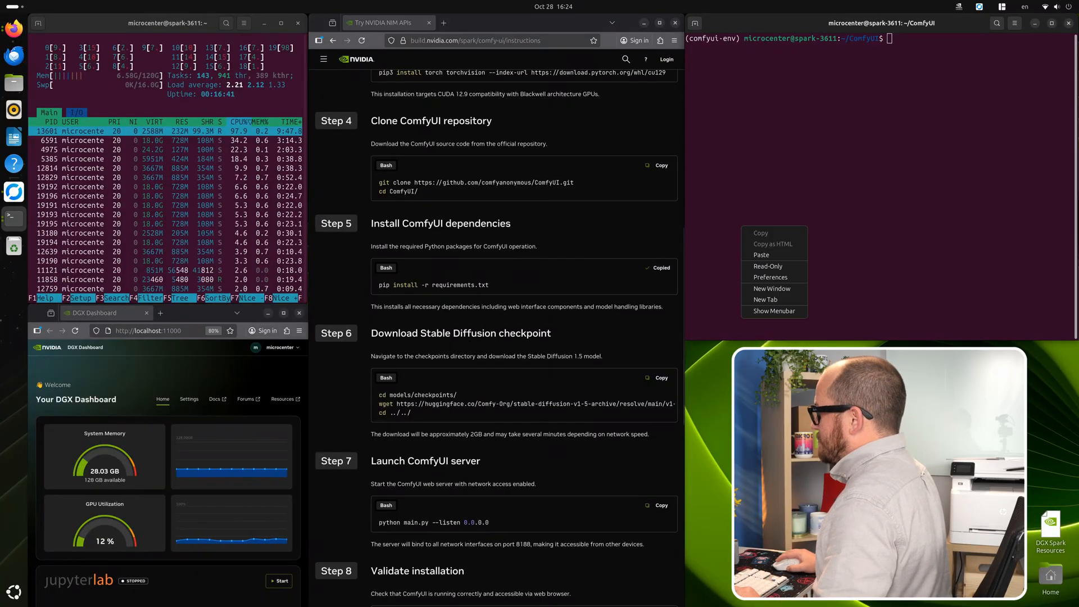
Paste 'pip install -r requirements.txt' to install ComfyUI's dependencies
click(762, 255)
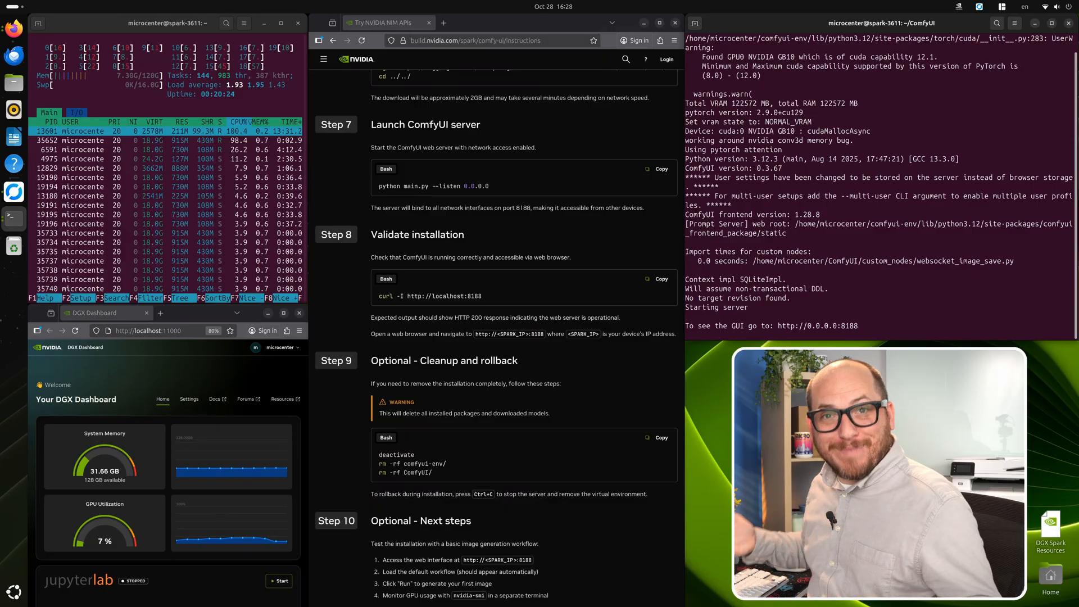
text(http://localhost:8188)
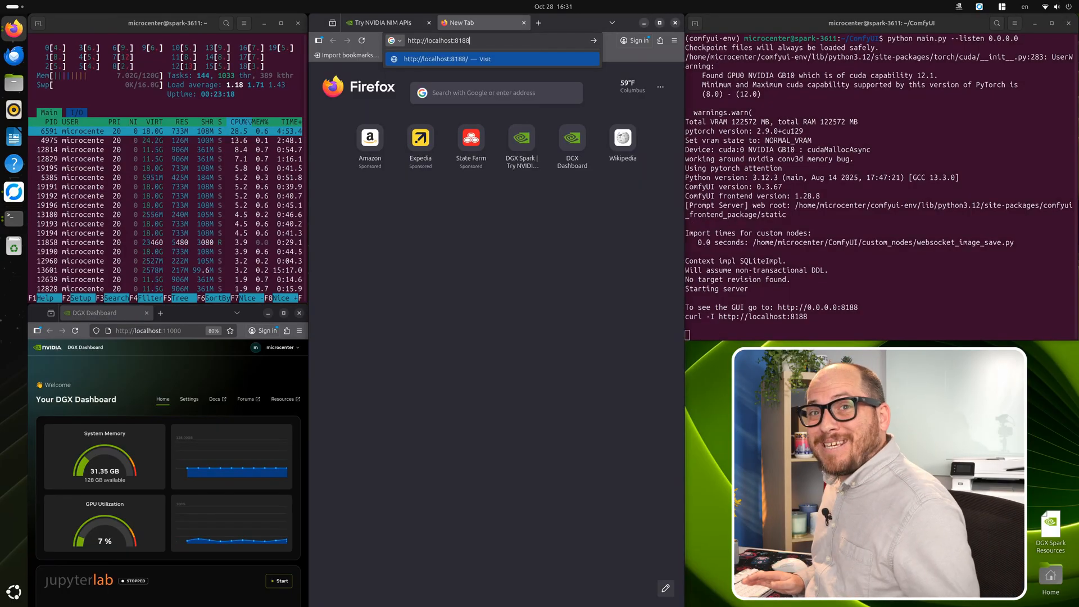